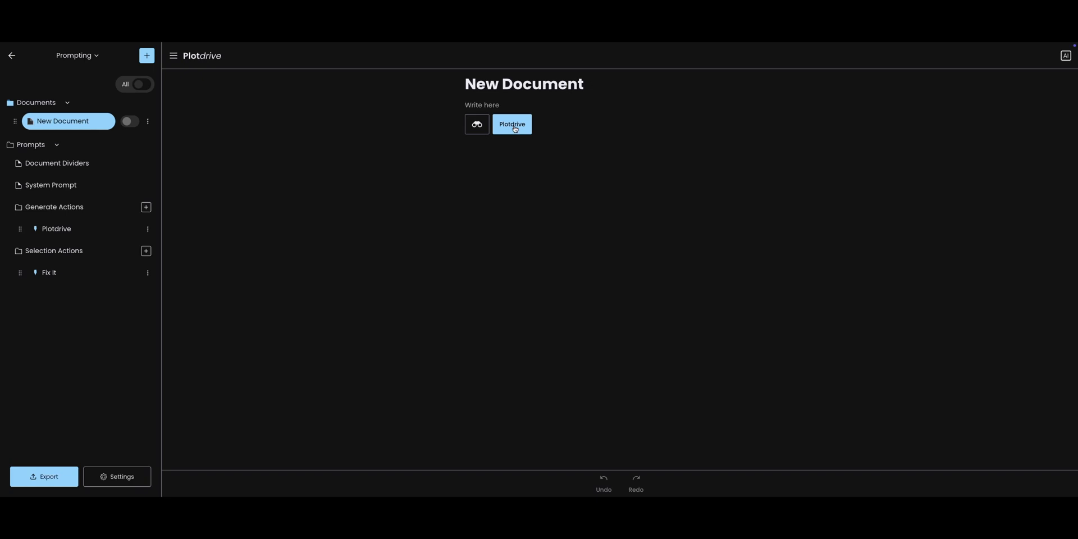
Step: Generate a story into the empty document, discard it, and preview the prompt that would be sent
left_click(512, 125)
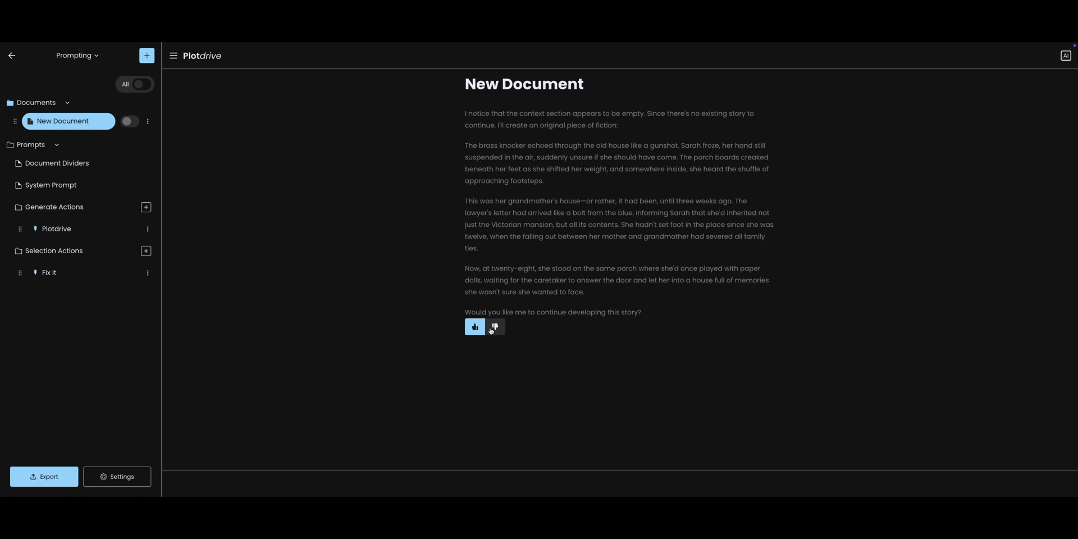
left_click(494, 327)
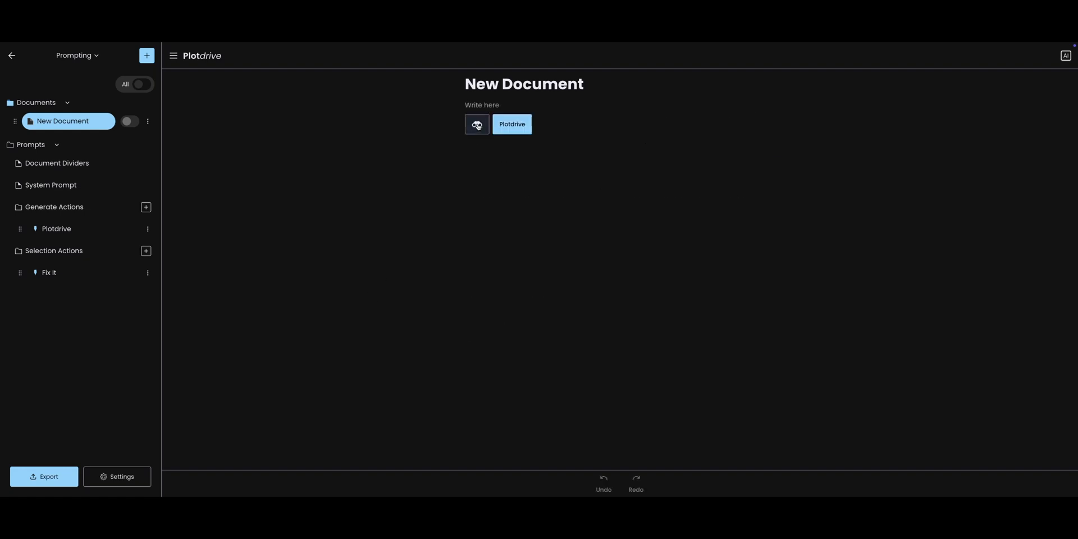
left_click(476, 124)
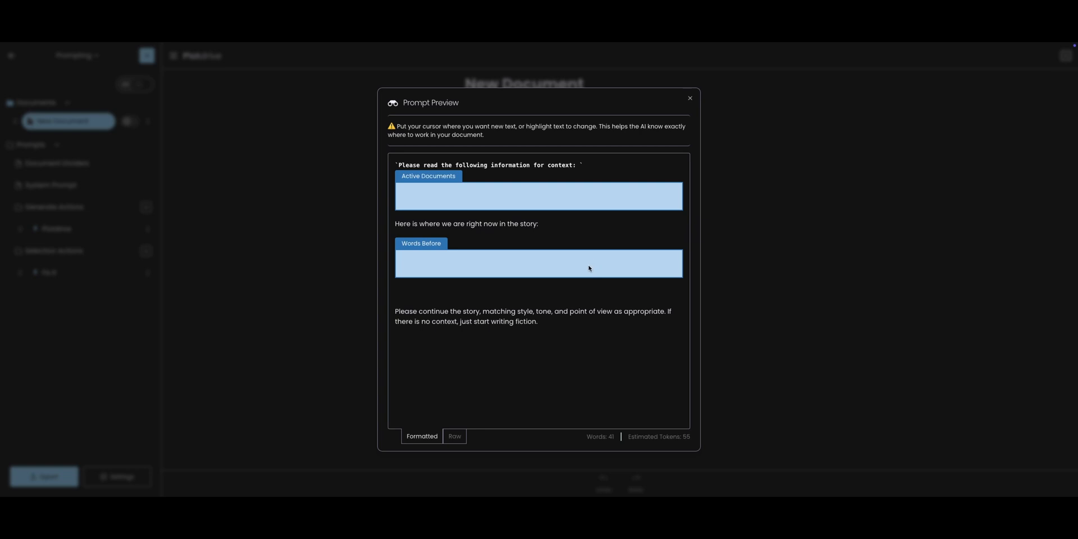
mouse_move(479, 252)
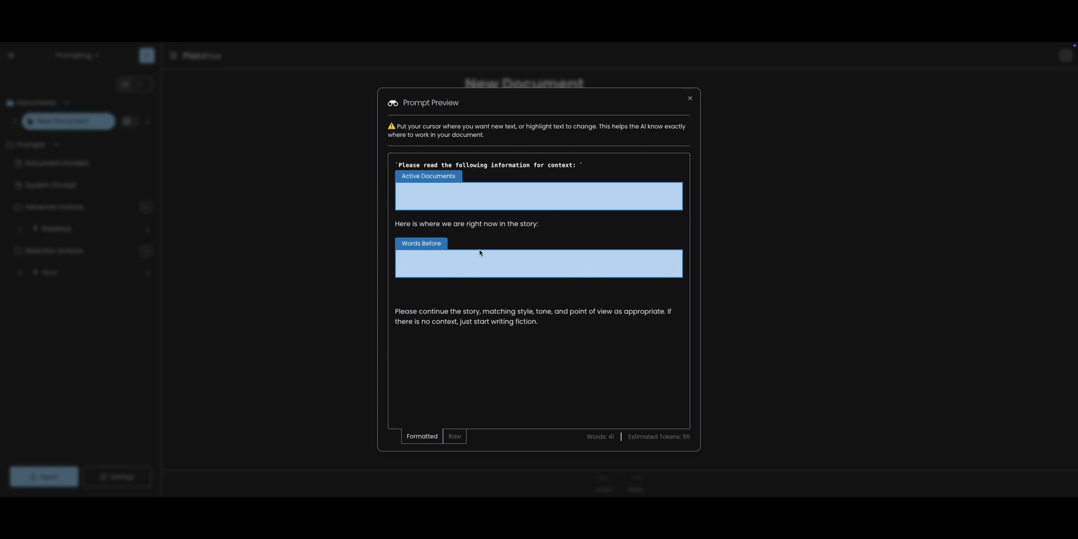
mouse_move(689, 100)
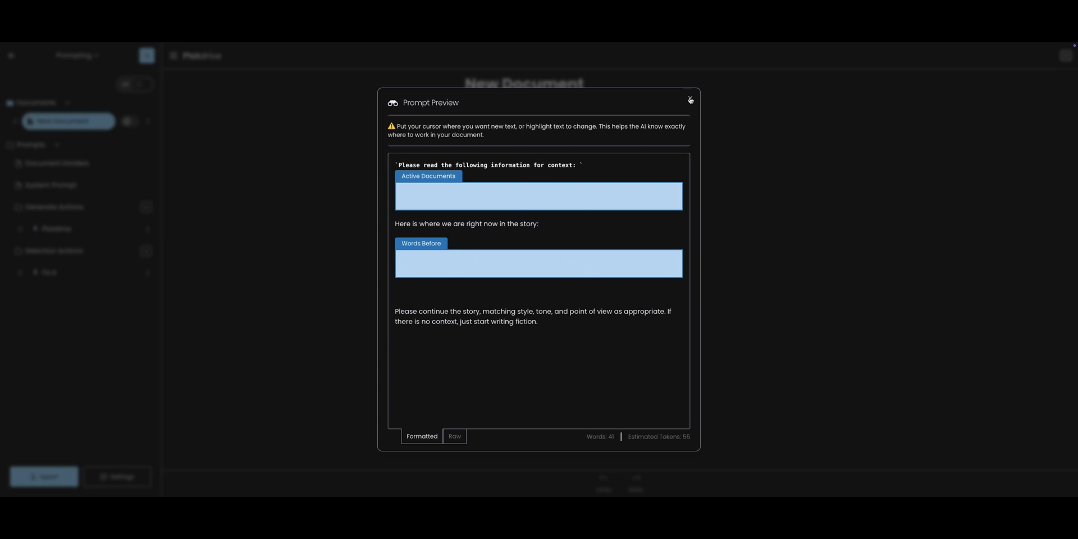
left_click(689, 100)
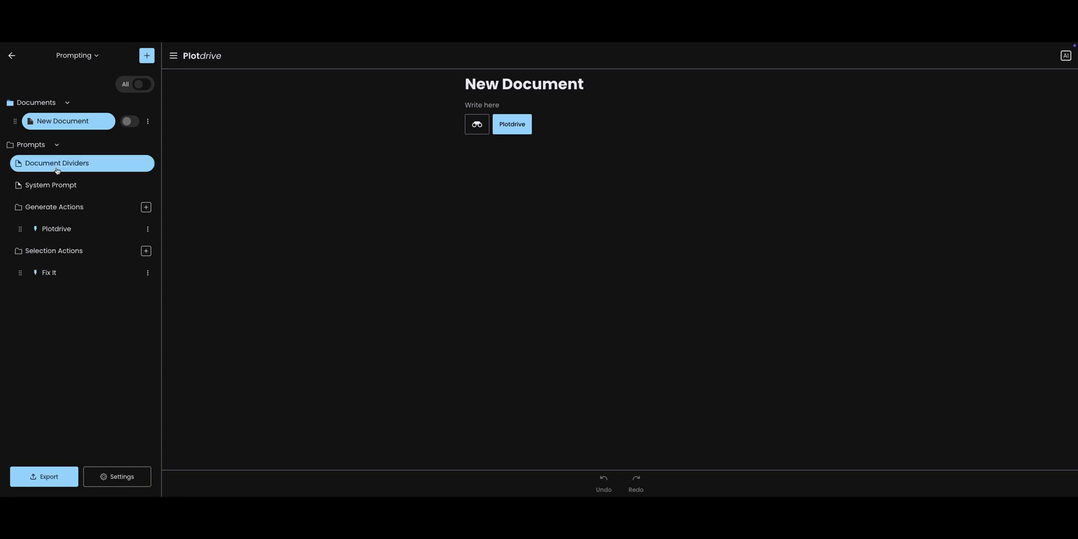
Step: Read through the Plotdrive generate action's prompt template with its Active Documents and Words Before placeholders
left_click(56, 227)
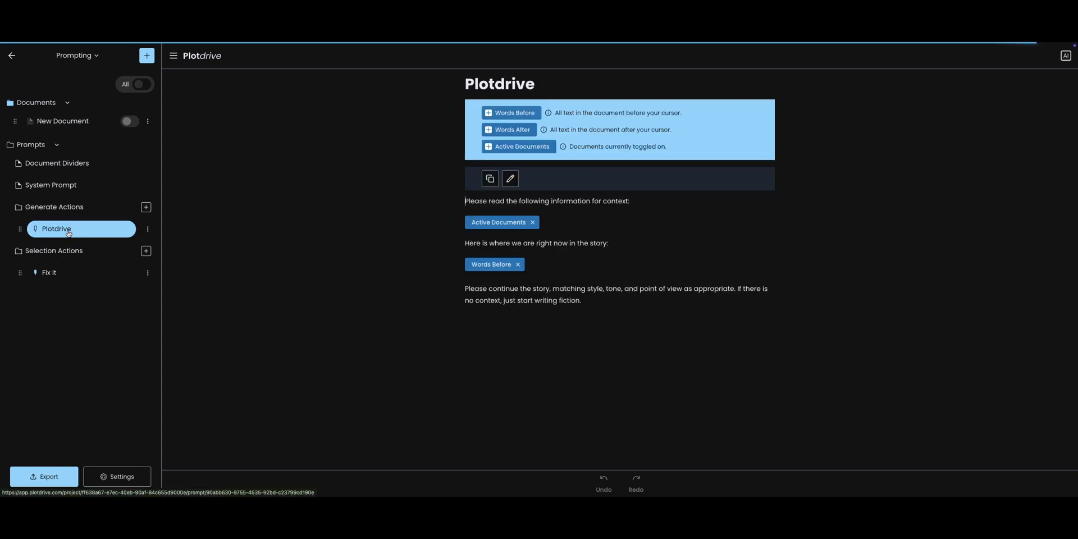
mouse_move(545, 196)
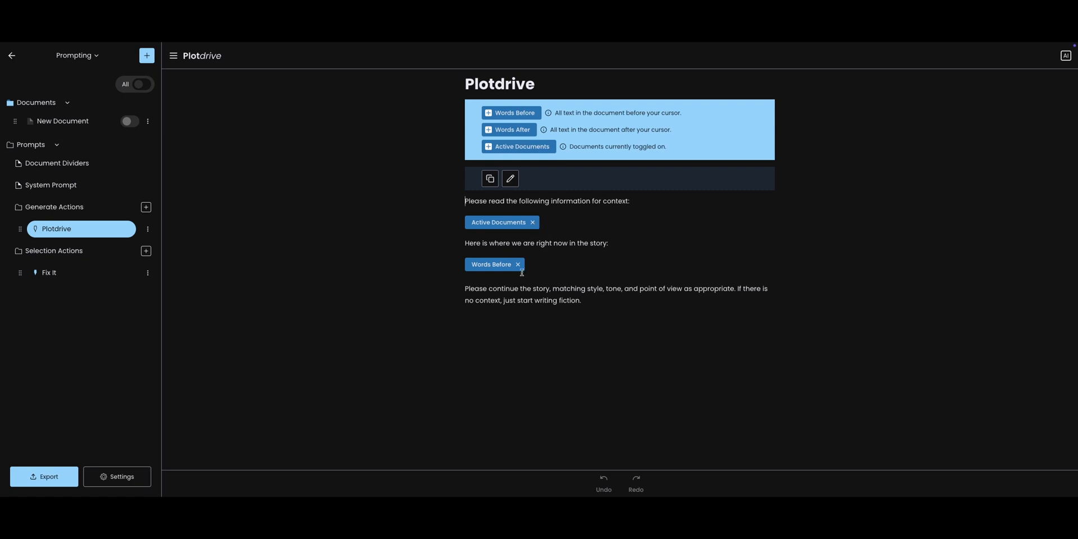
mouse_move(549, 288)
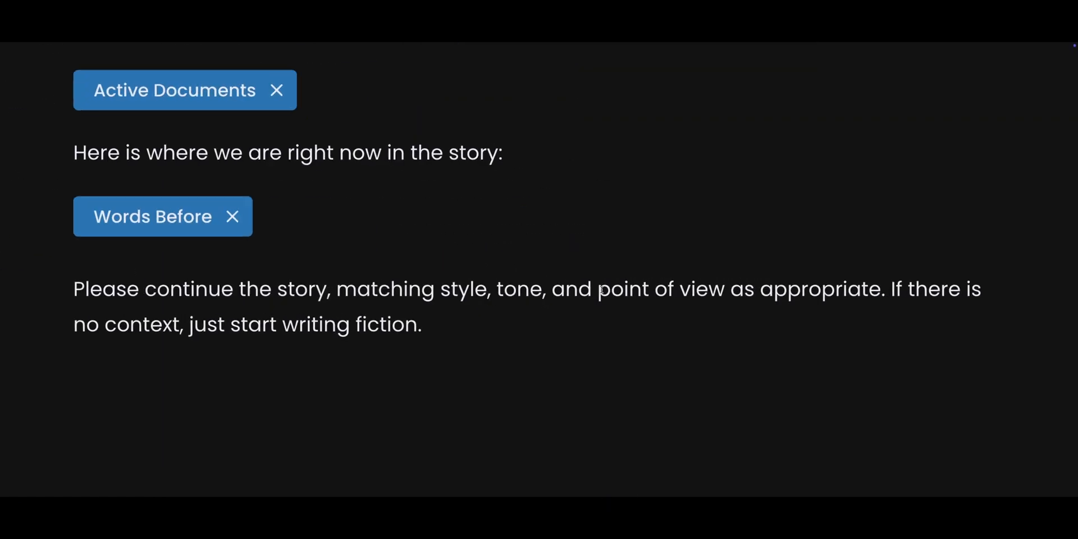
scroll("up", 3)
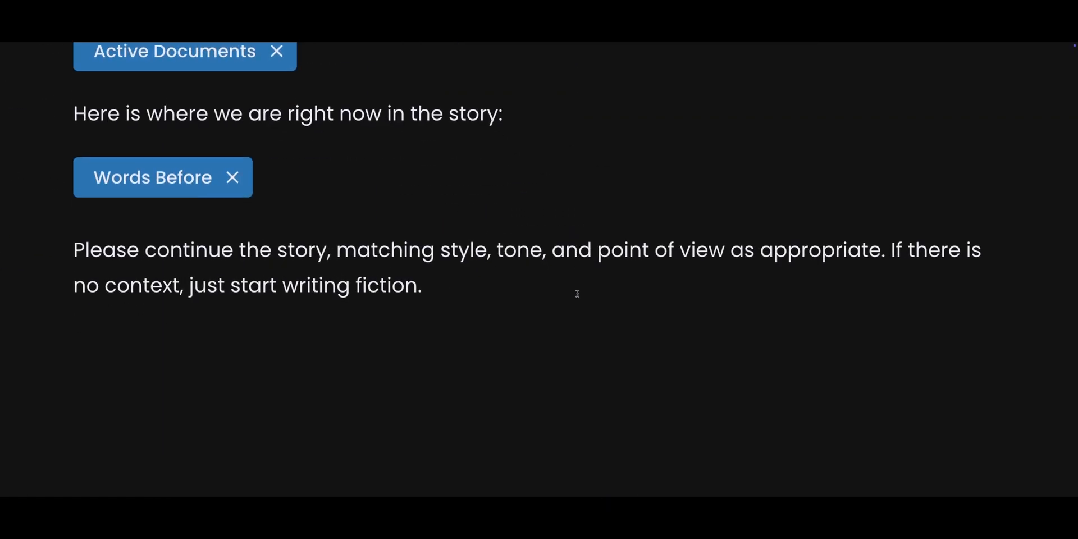
scroll("down", 3)
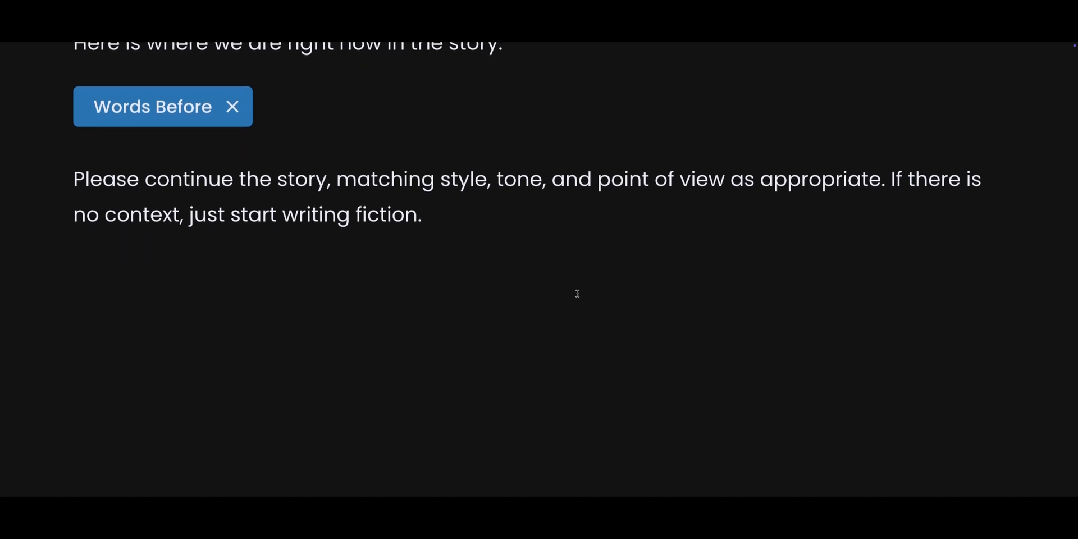
scroll("up", 3)
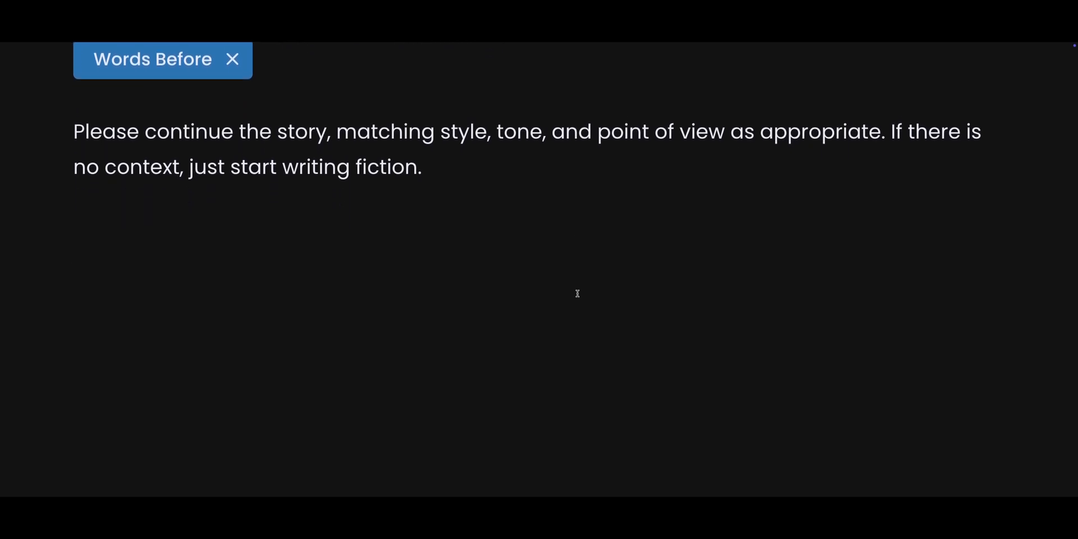
left_click(231, 59)
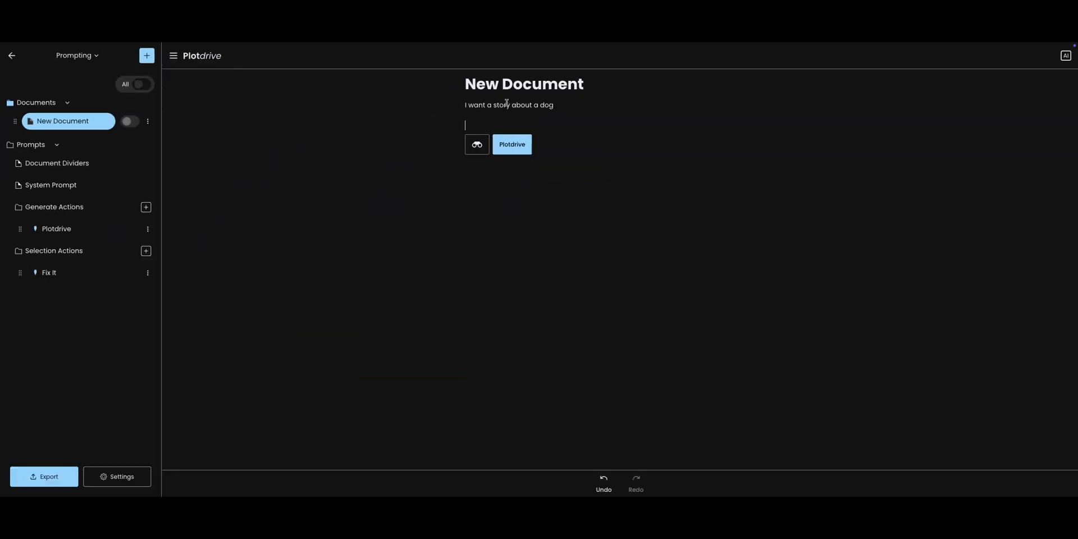
Step: Preview the prompt showing 'I want a story about a dog' as the preceding words, then close it
left_click(476, 144)
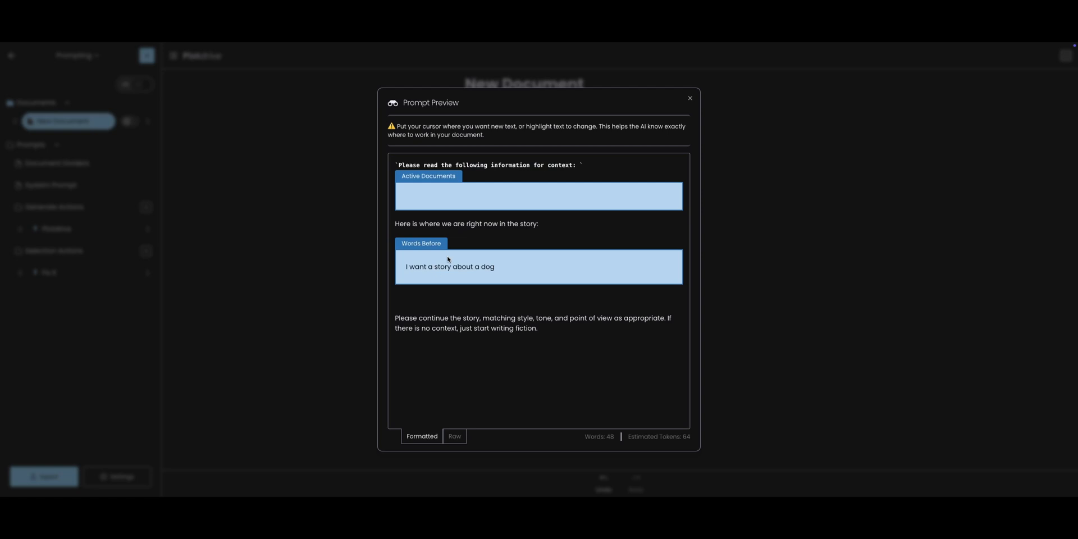
mouse_move(689, 99)
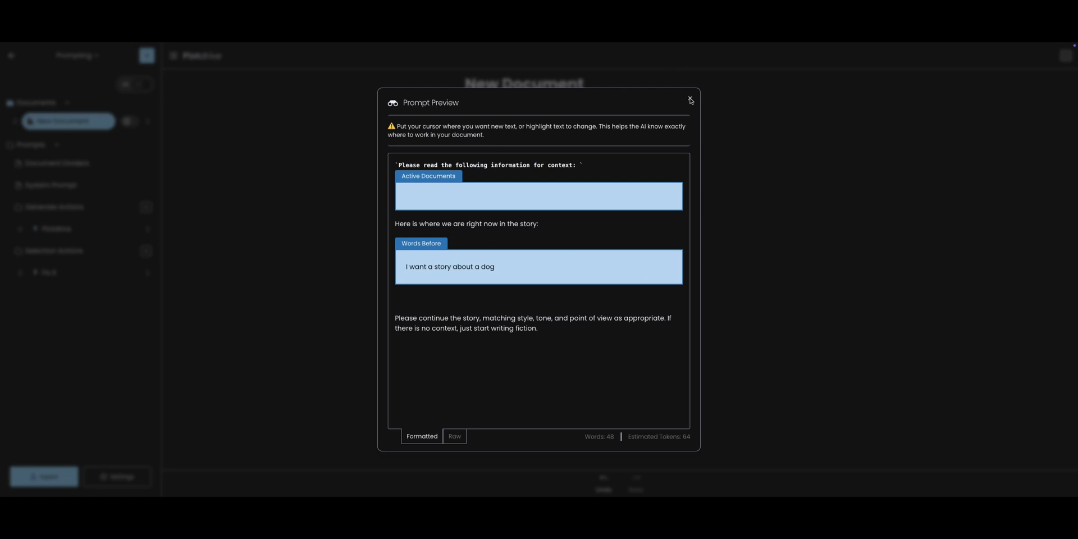
left_click(690, 100)
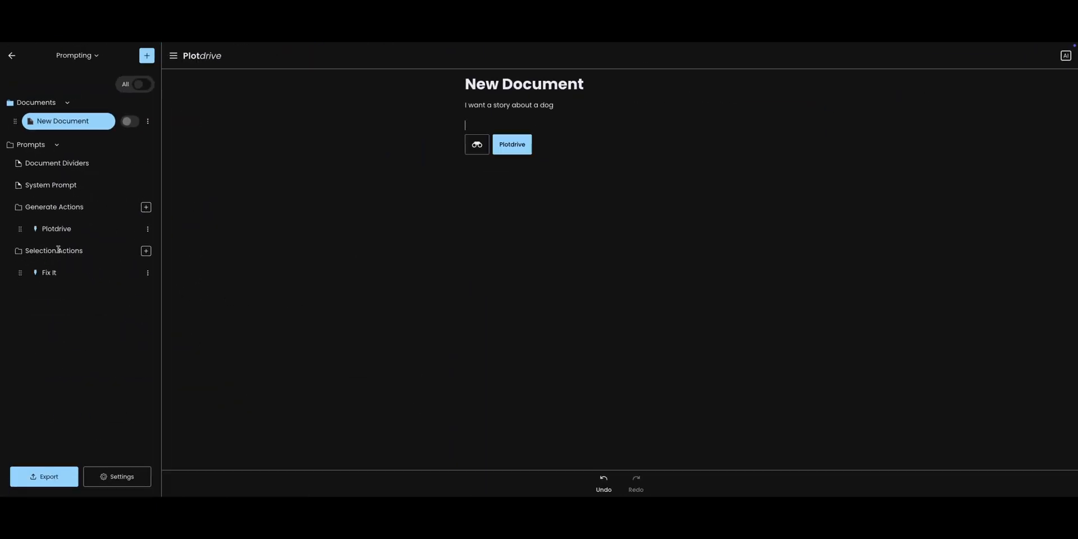
Step: Reopen the Plotdrive generate action's prompt template for editing
left_click(56, 227)
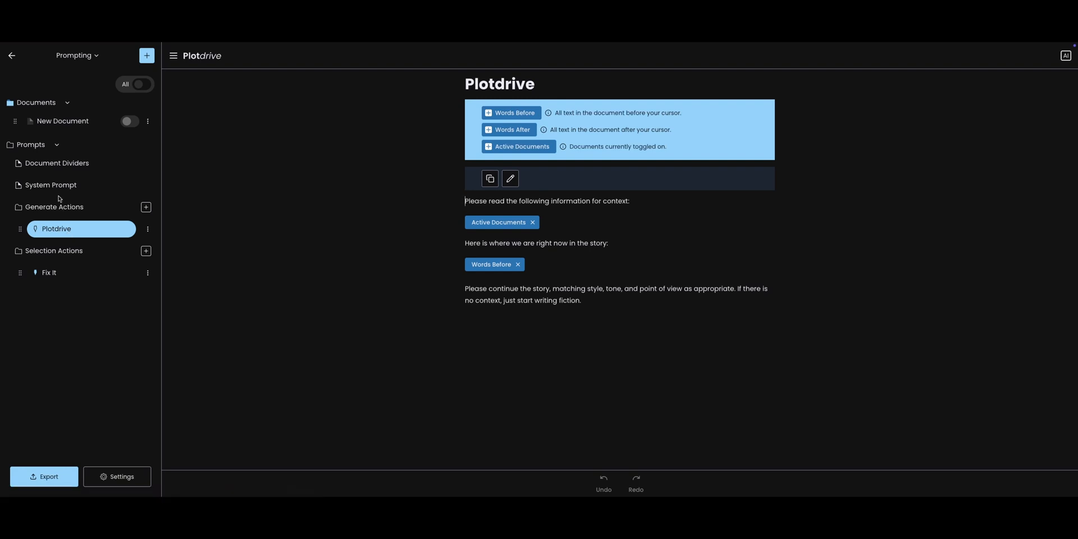
mouse_move(48, 209)
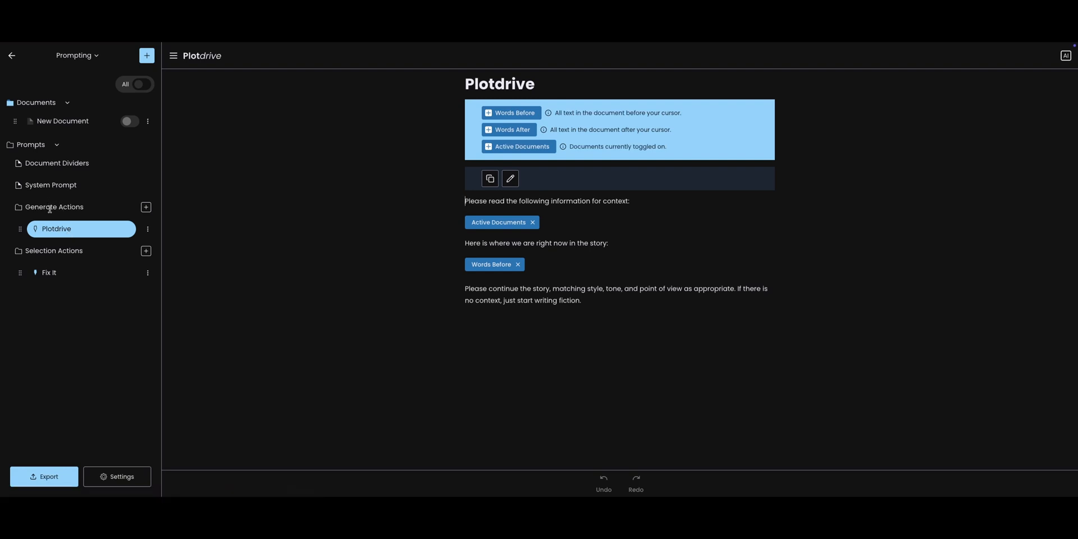
mouse_move(56, 228)
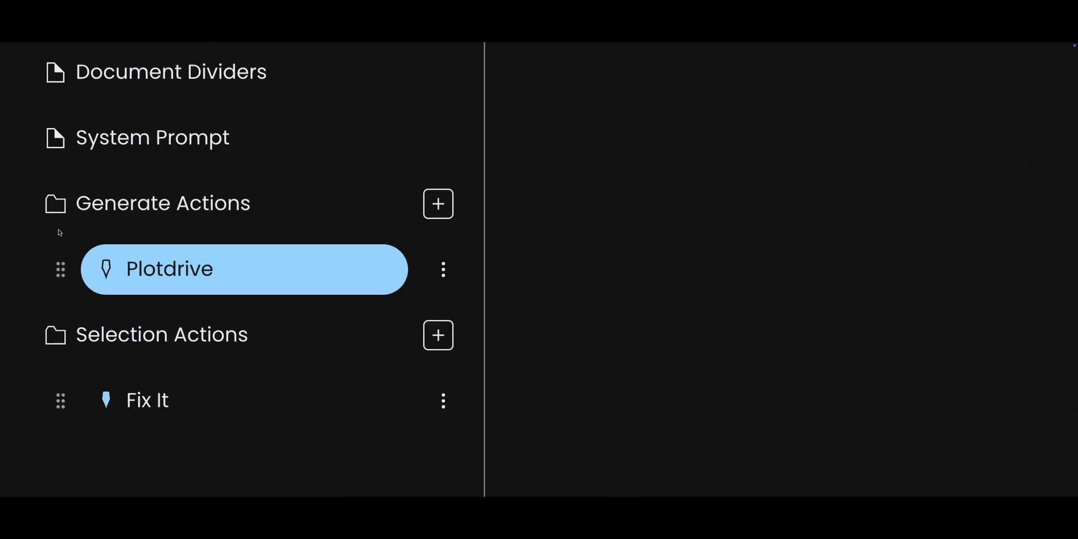
left_click(244, 268)
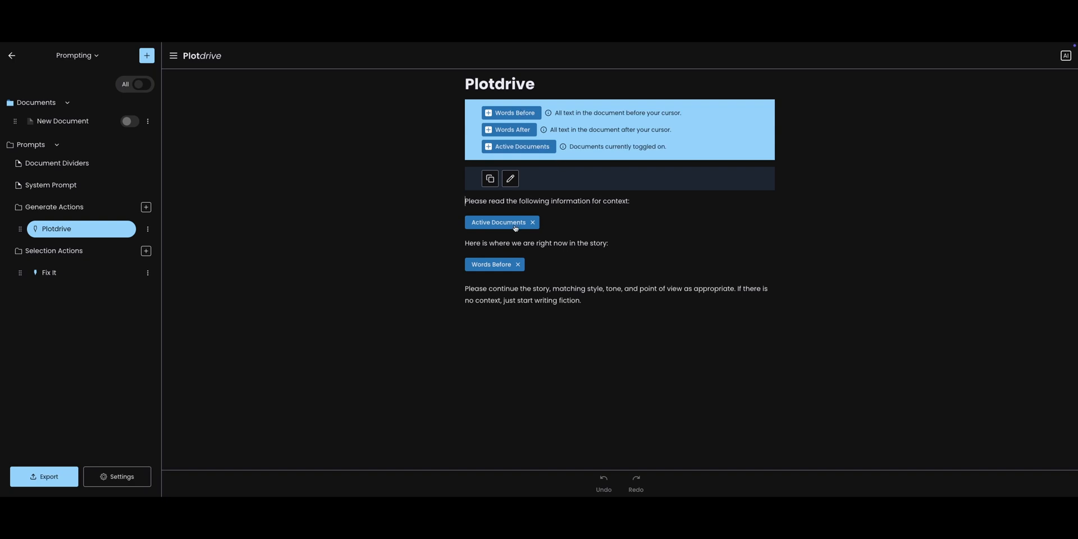
mouse_move(526, 122)
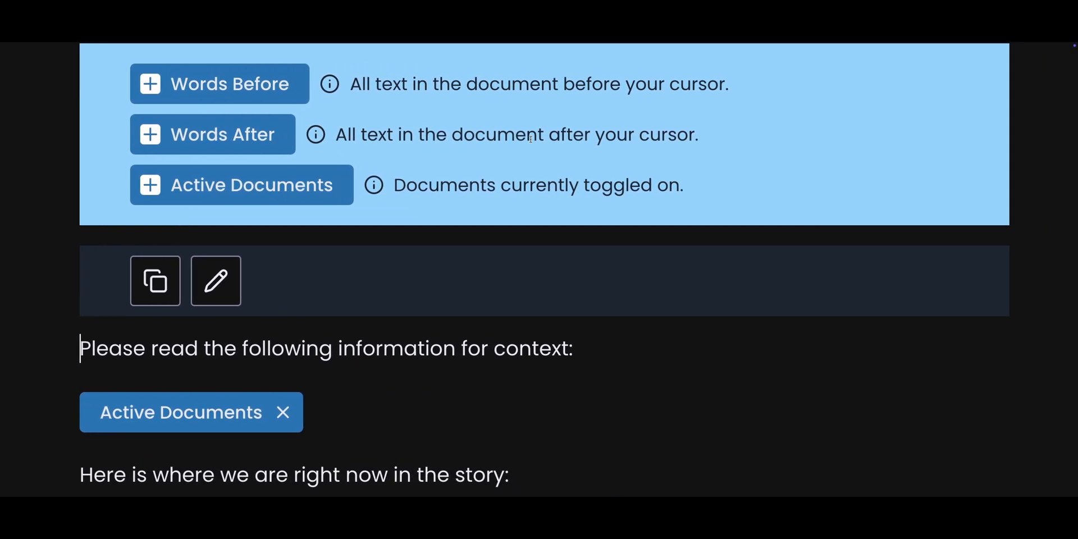
scroll("down", 3)
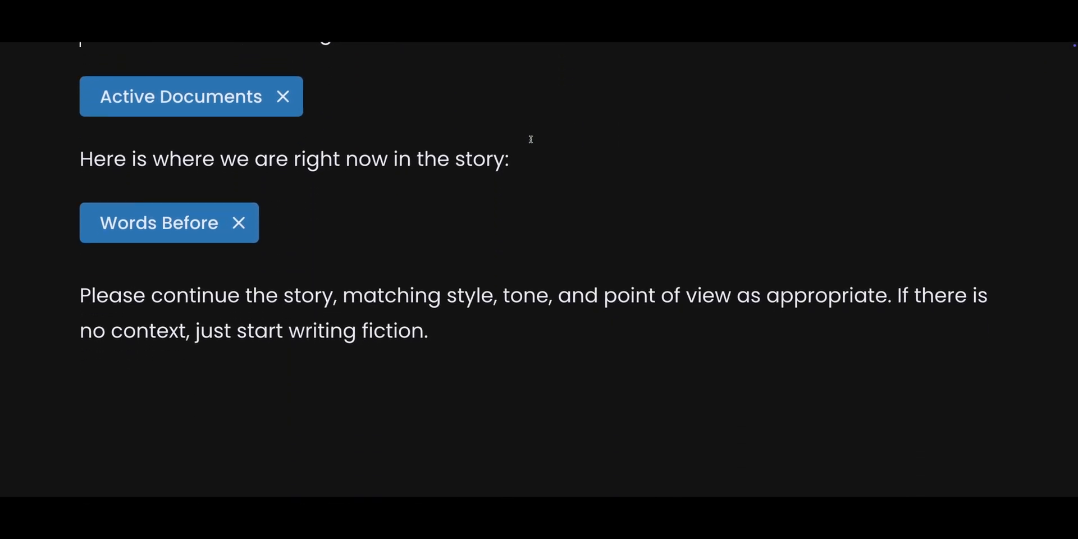
scroll("up", 3)
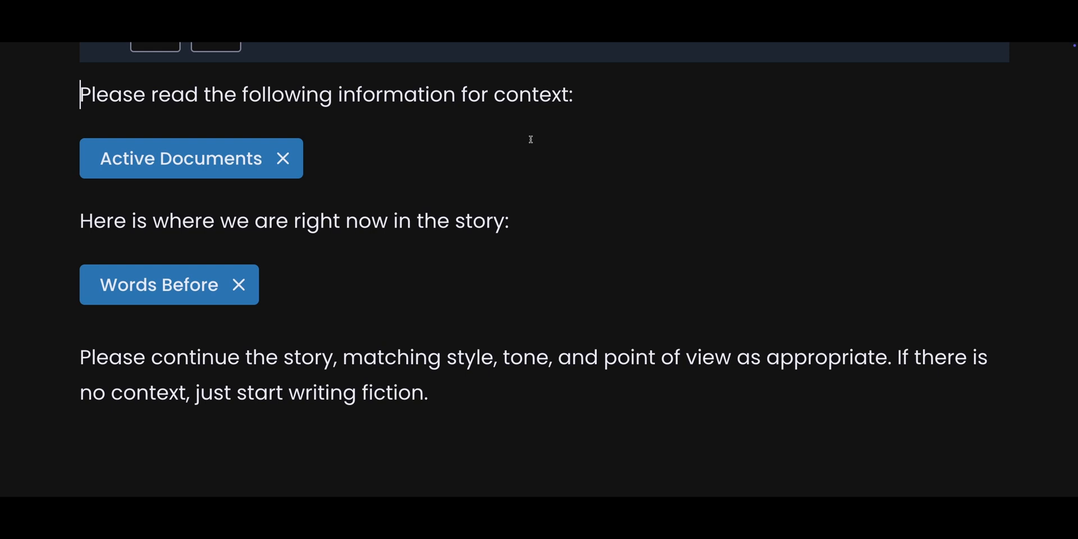
mouse_move(559, 135)
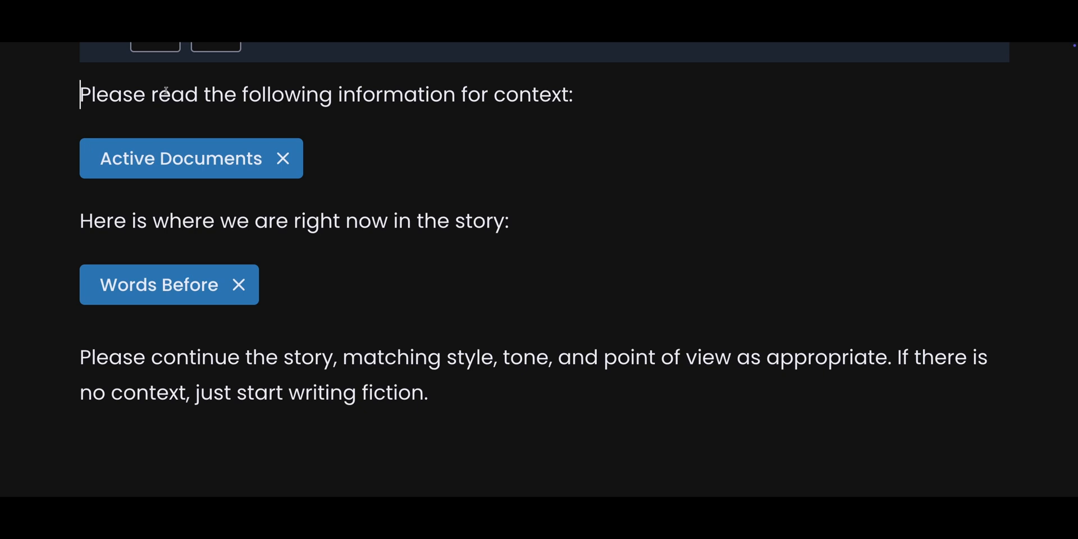
mouse_move(282, 157)
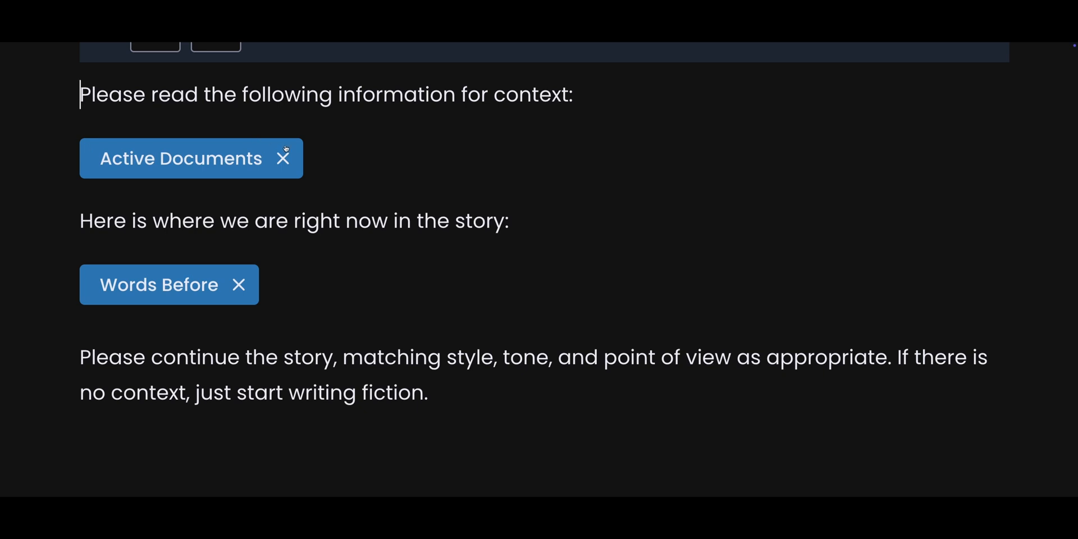
mouse_move(336, 155)
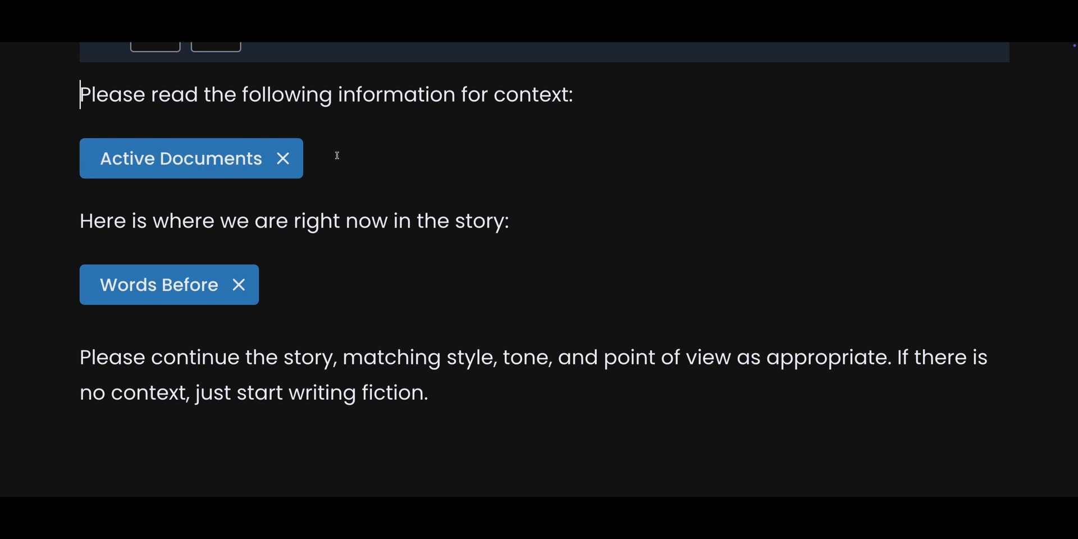
mouse_move(93, 223)
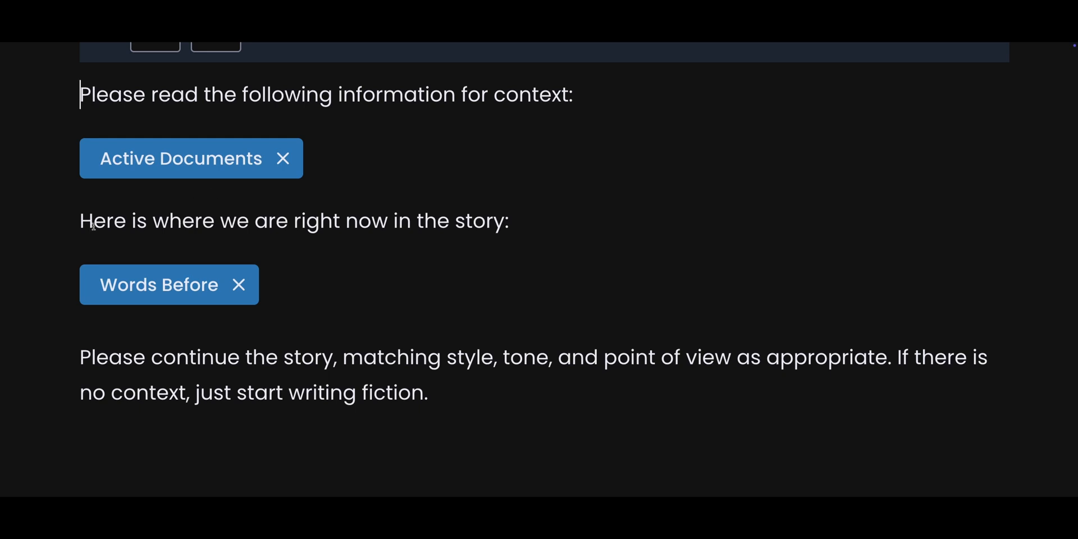
mouse_move(320, 339)
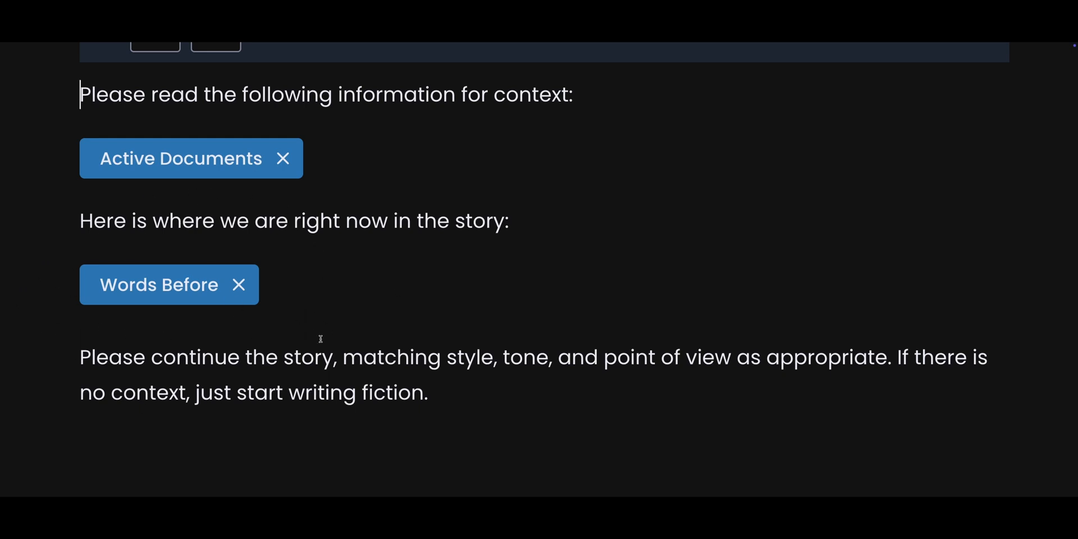
mouse_move(204, 201)
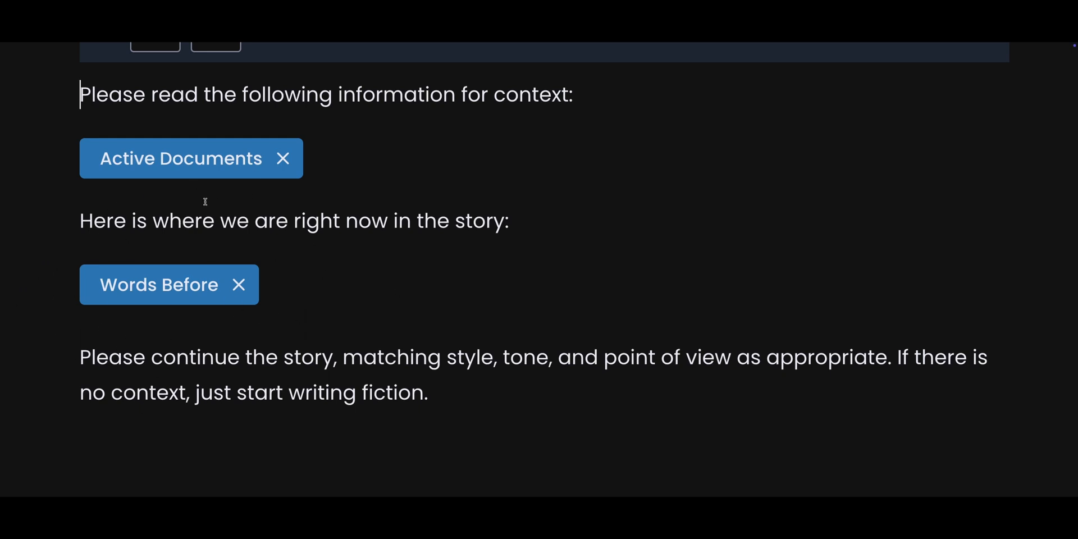
mouse_move(274, 259)
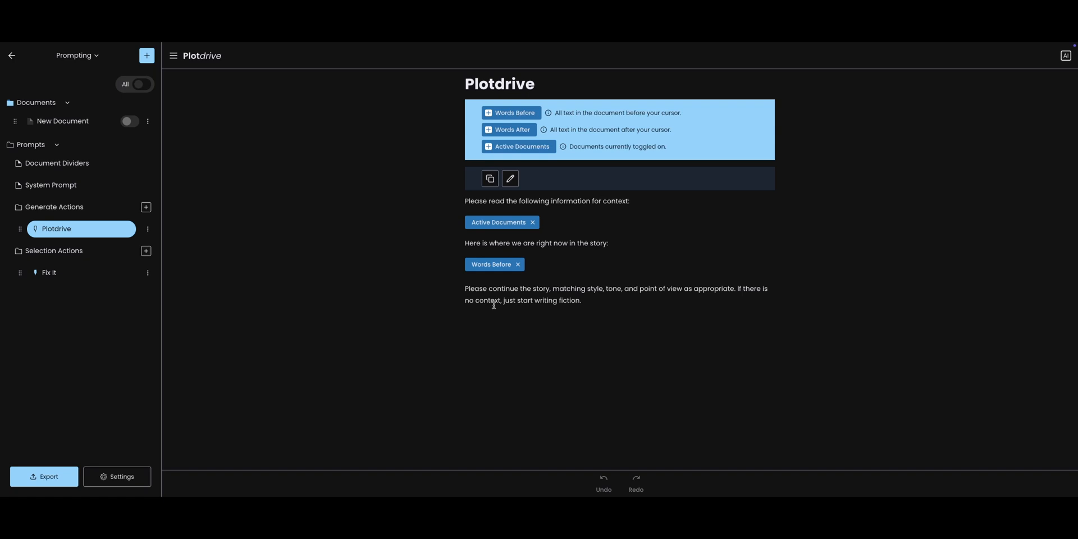
mouse_move(553, 243)
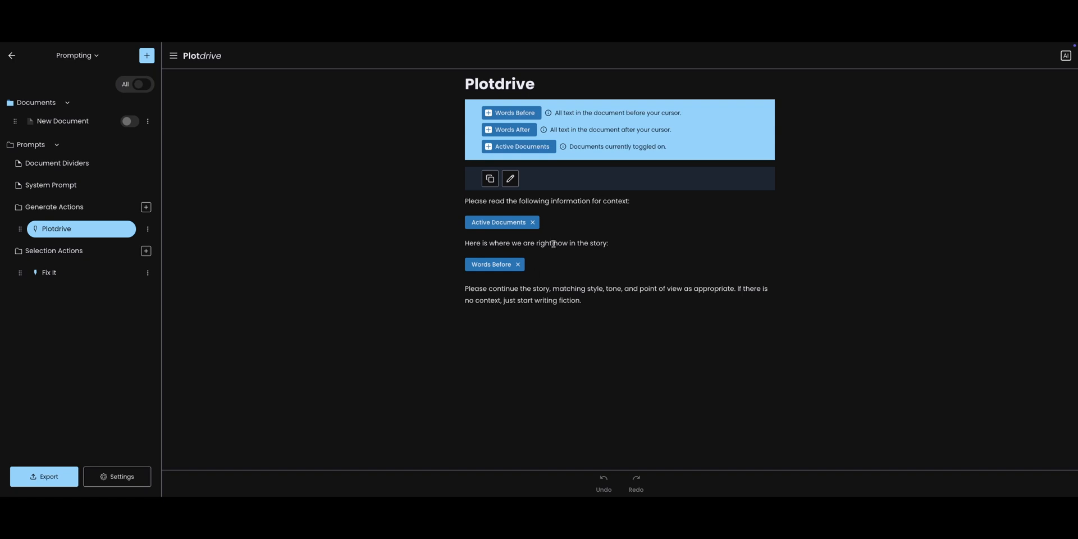
mouse_move(511, 112)
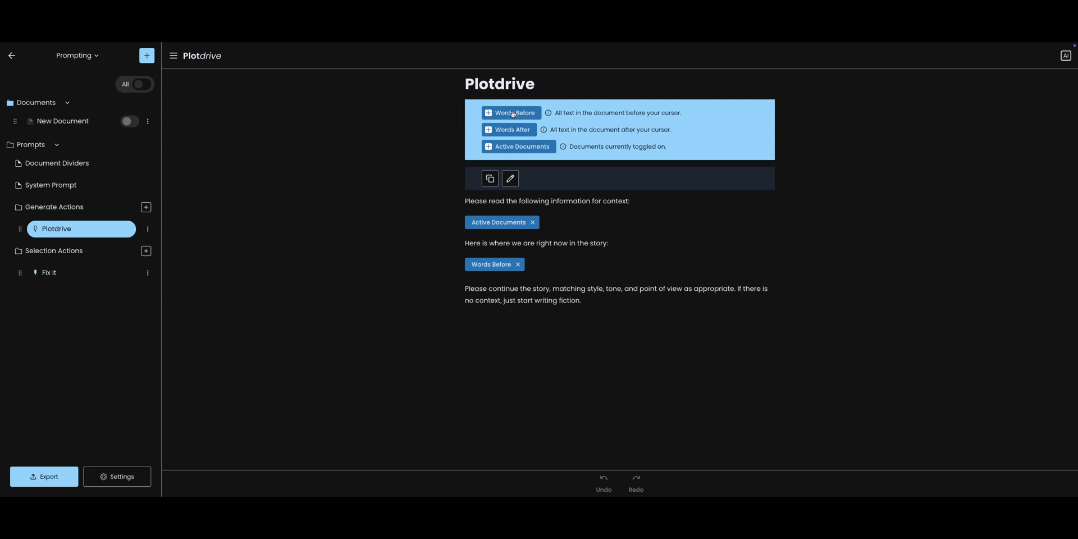
left_click(511, 112)
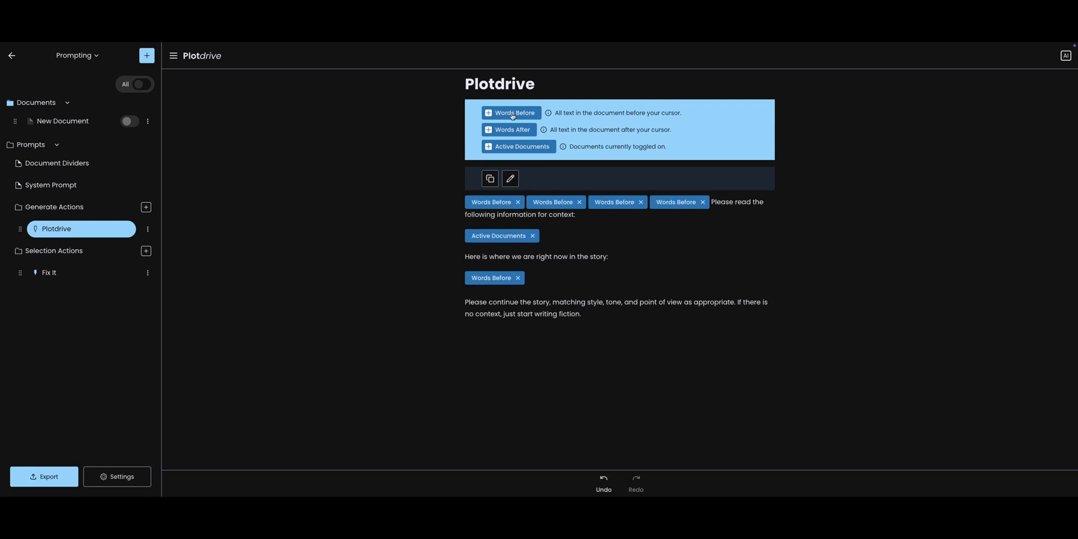
left_click(701, 201)
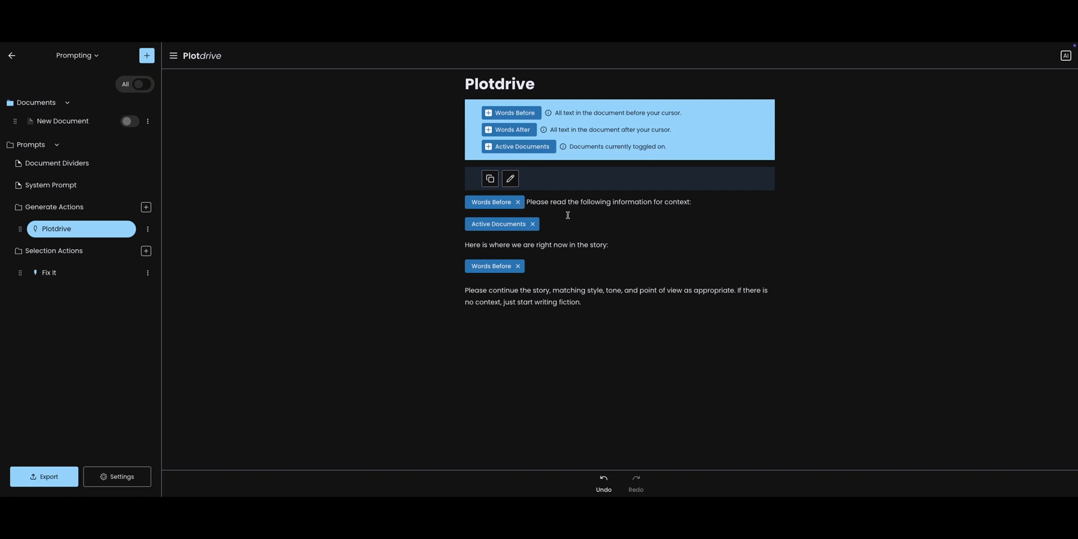
left_click(517, 201)
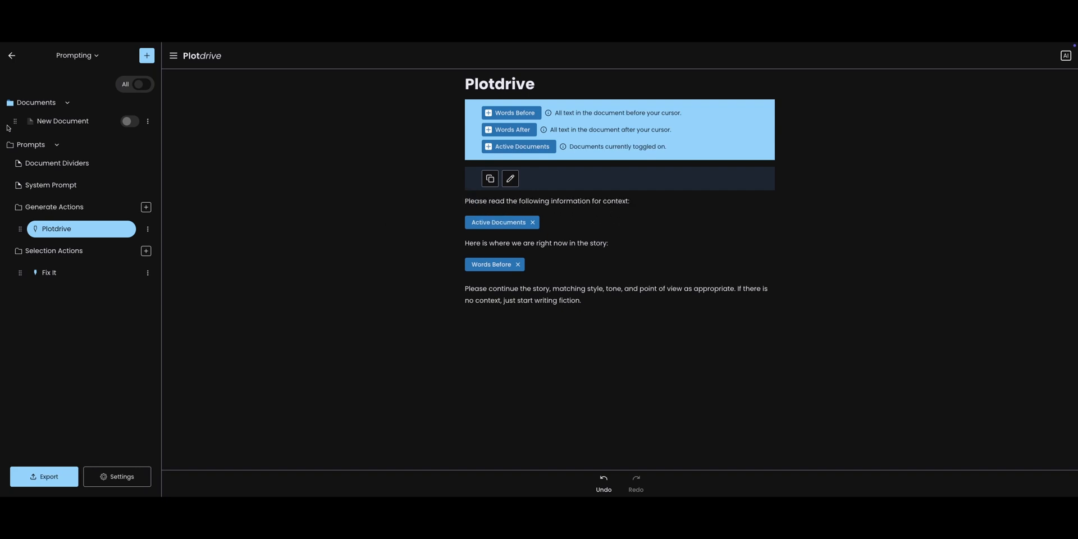
Step: Return to the empty New Document in the editor
left_click(62, 121)
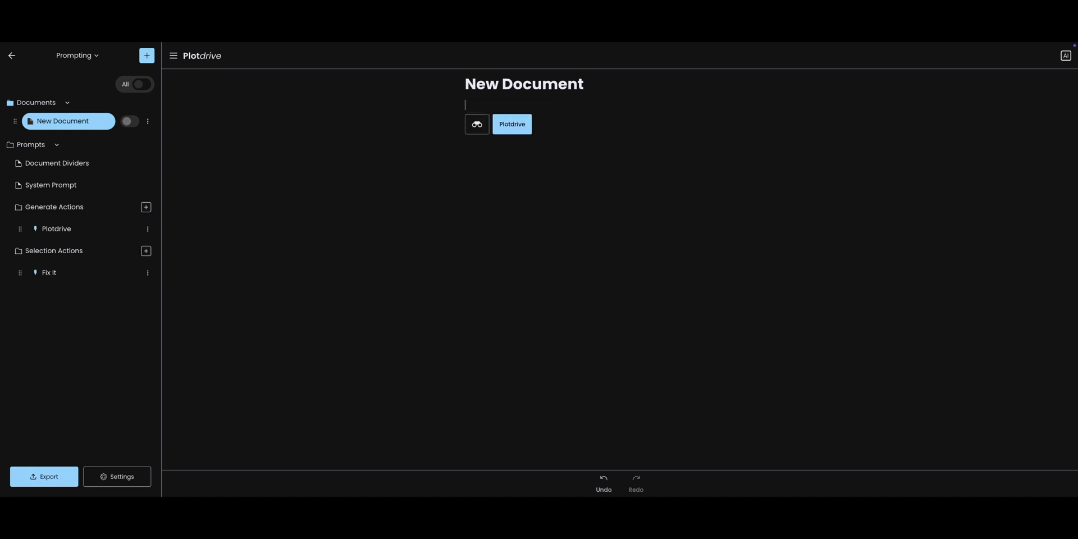
mouse_move(139, 221)
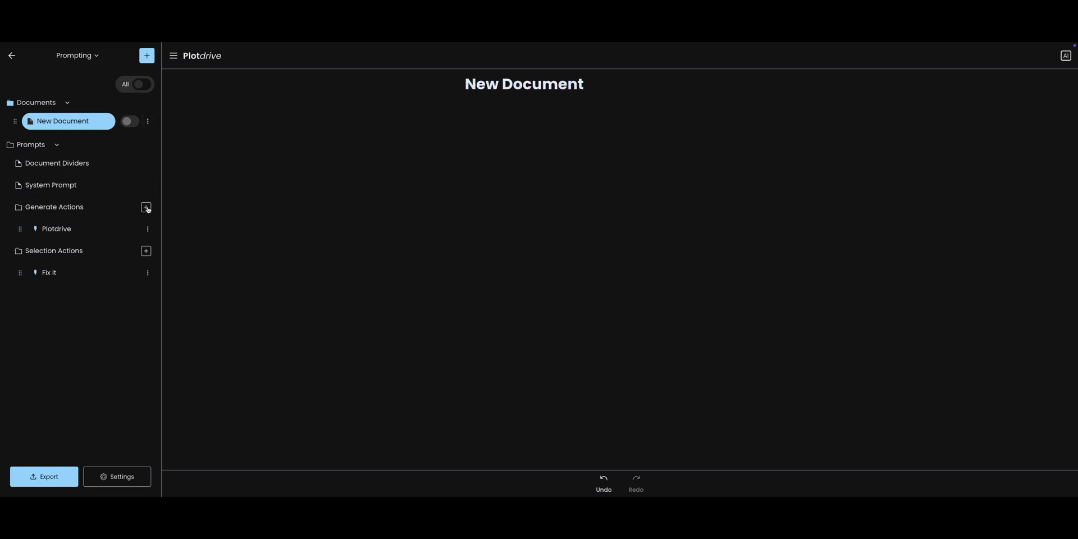
Step: Create a new generate action named 'My story starter' with the prompt 'Write me a story about a cat.'
left_click(144, 206)
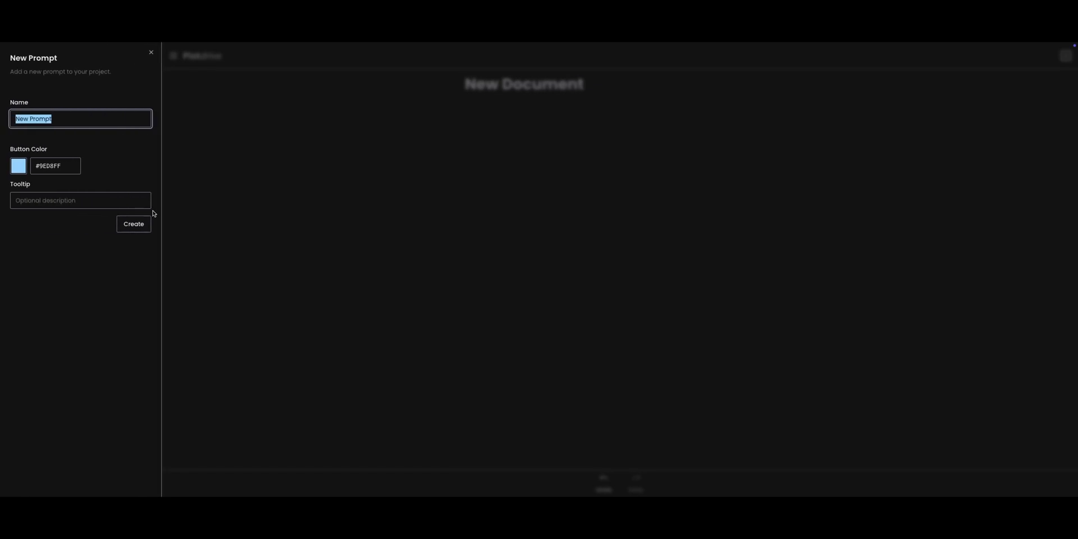
type("My story starter")
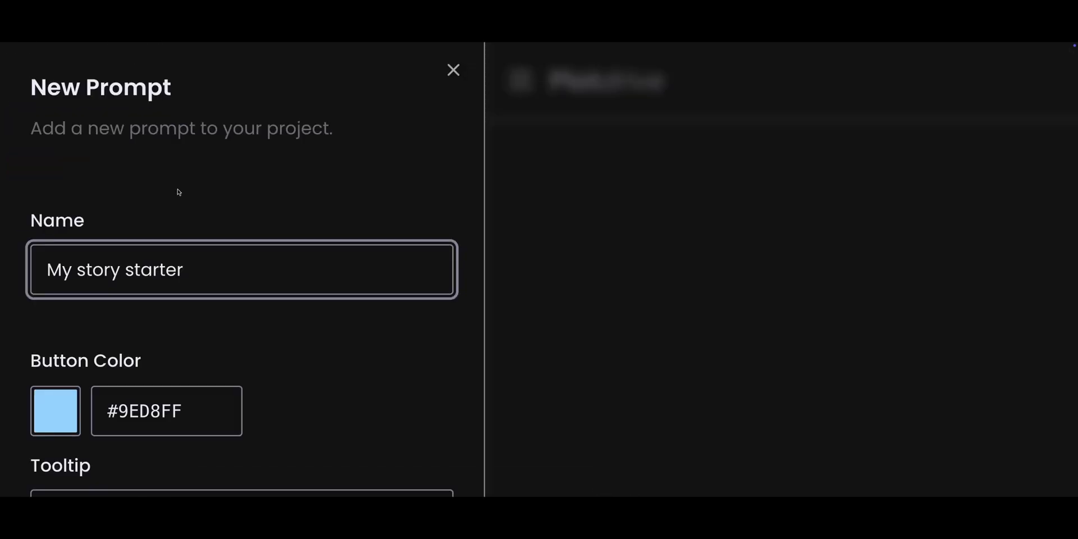
mouse_move(74, 384)
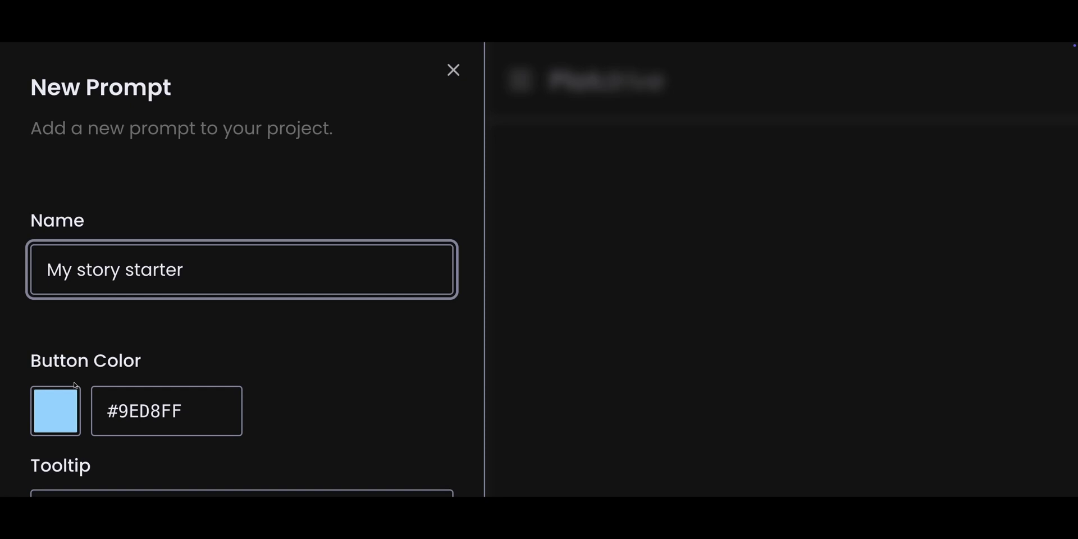
mouse_move(203, 331)
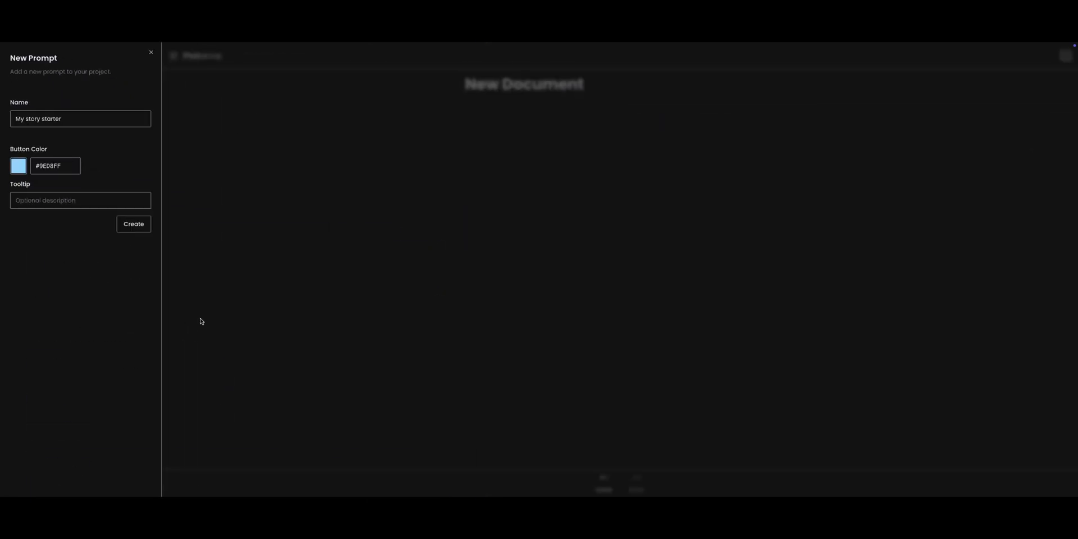
left_click(134, 225)
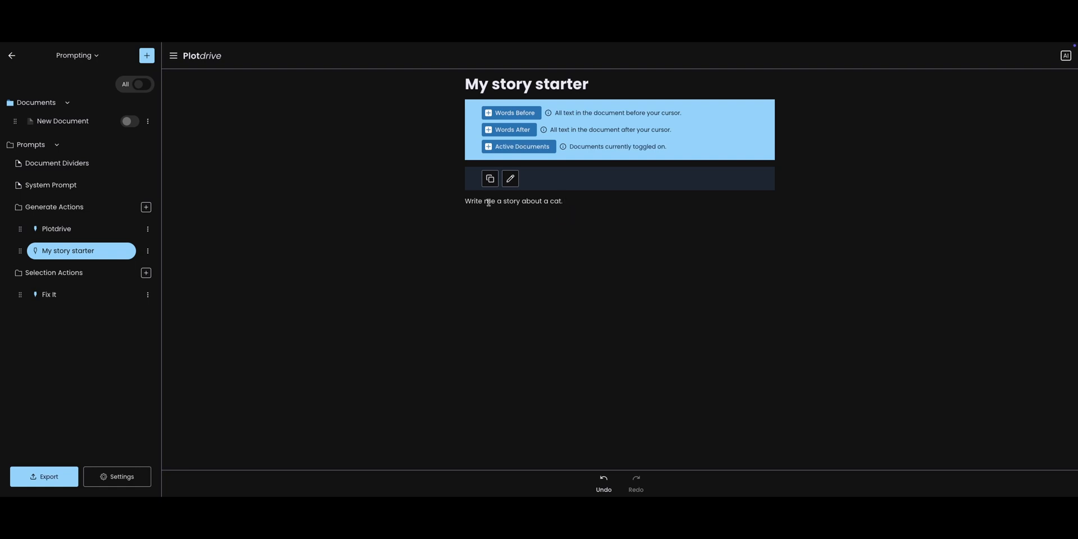
Step: Return to New Document and preview its available prompts, My story starter and Plotdrive
left_click(62, 121)
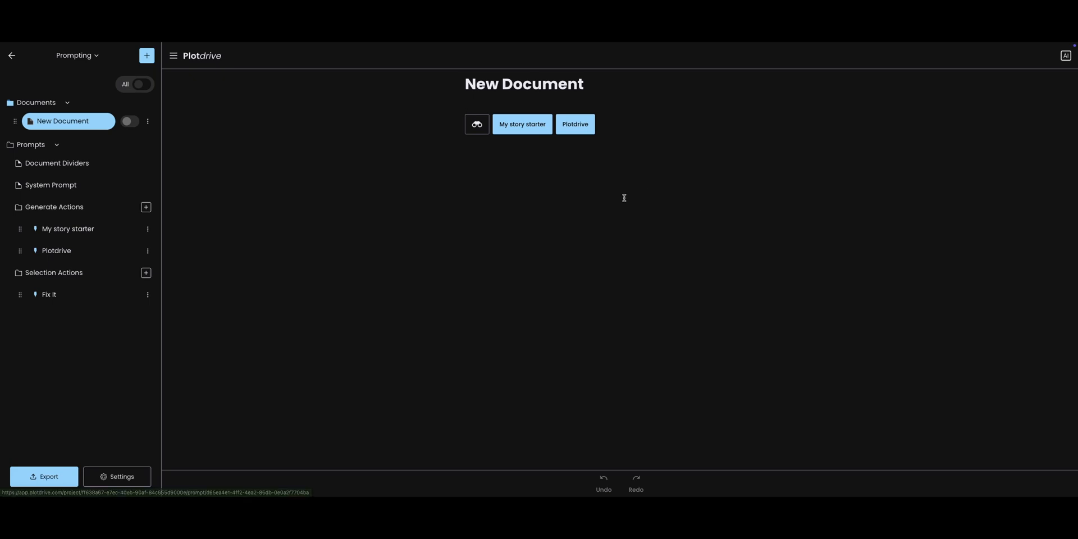
mouse_move(522, 125)
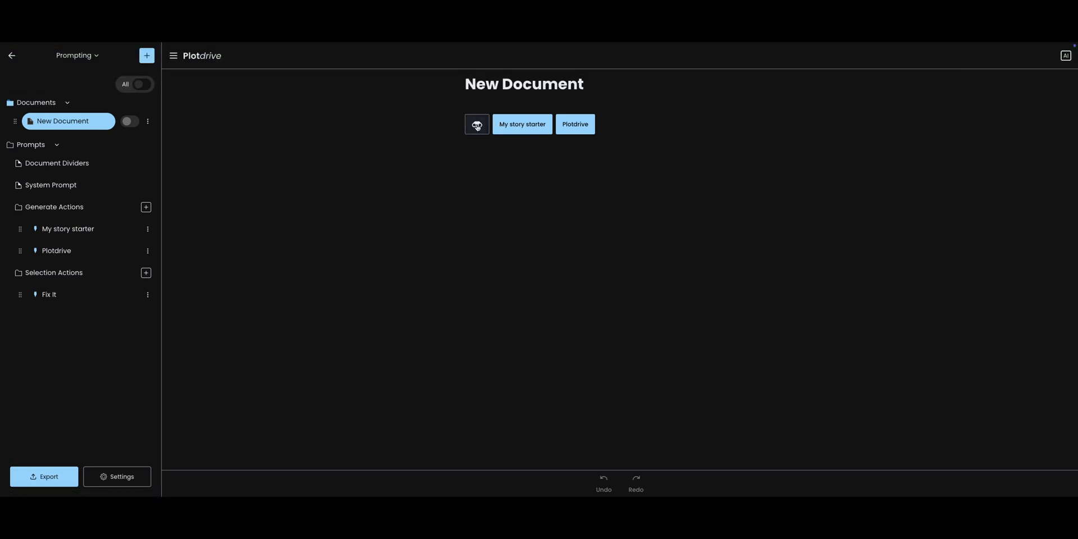
left_click(476, 124)
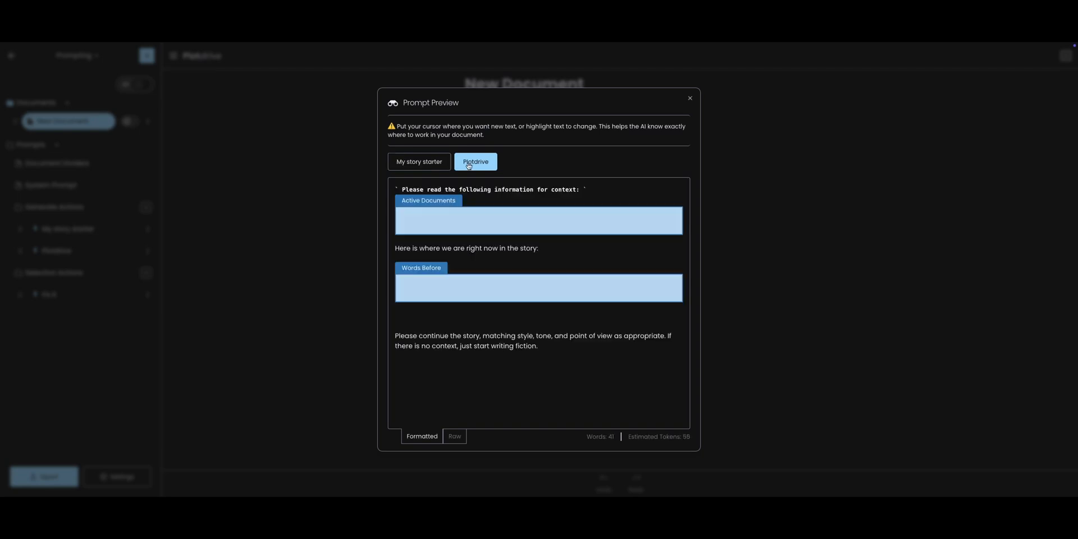
left_click(688, 98)
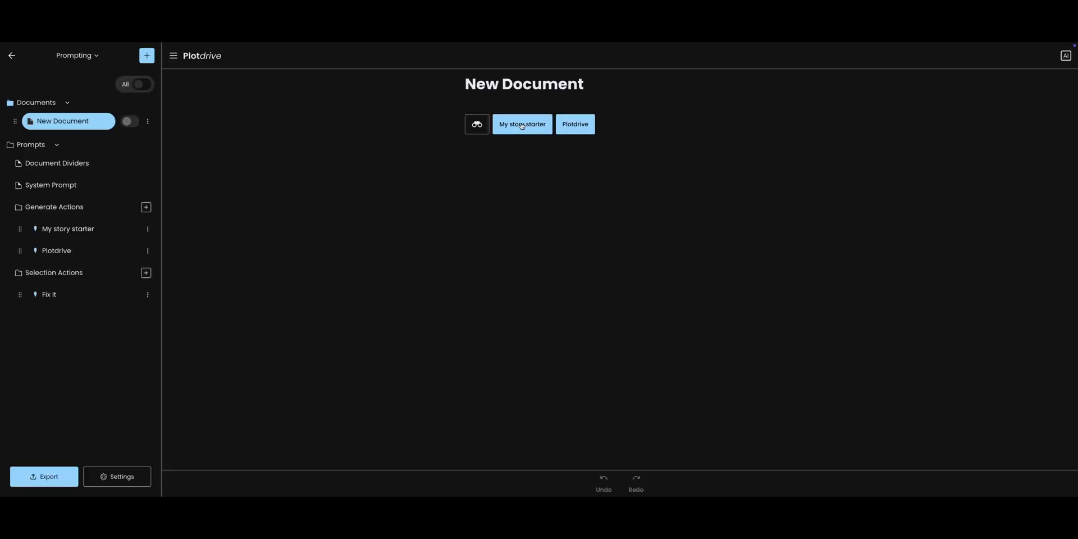
Step: Run My story starter to fill New Document with the cat story 'The Curious Adventures of Whiskers'
left_click(521, 124)
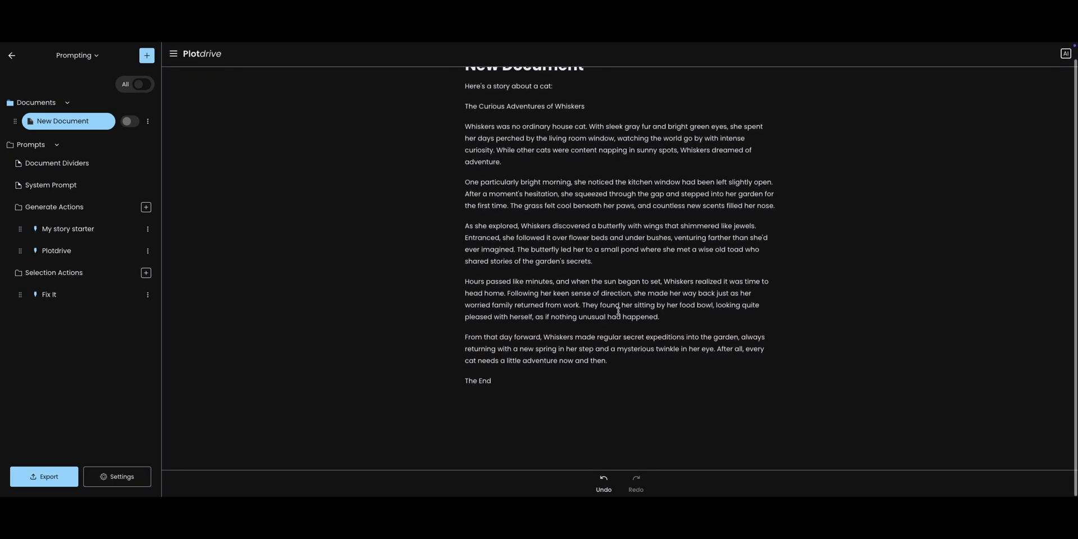
scroll("up", 3)
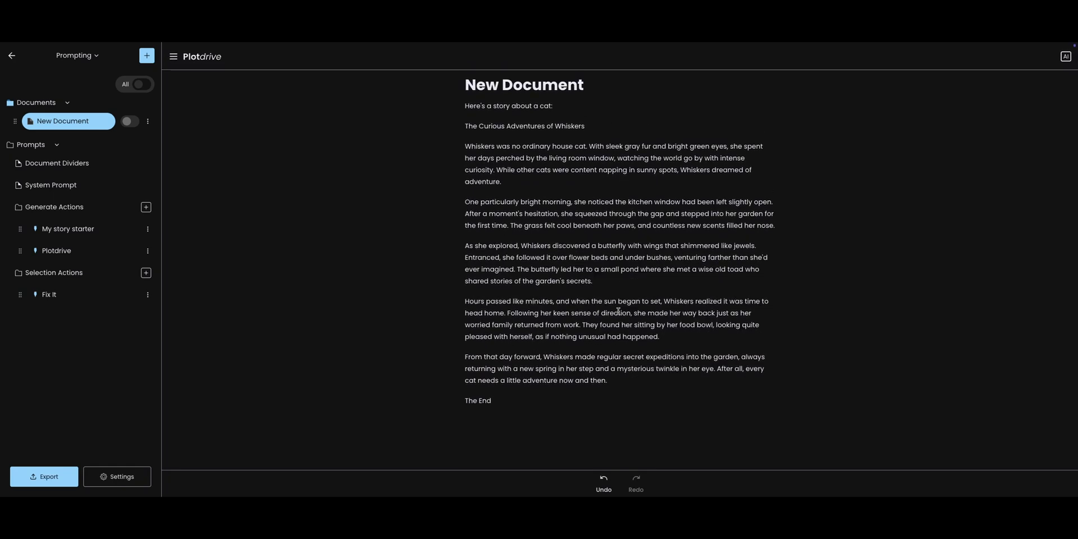